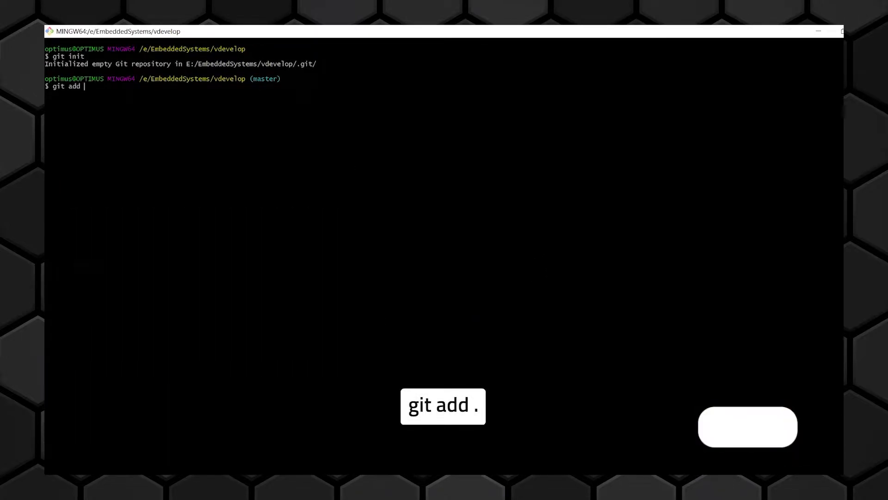
Step: Stage all files in the vdevelop repository with 'git add .'
text(.com)
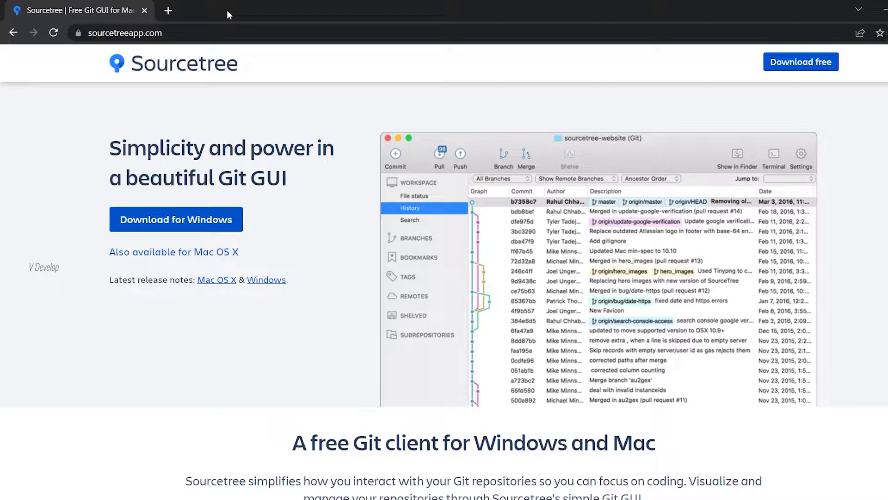
mouse_move(356, 275)
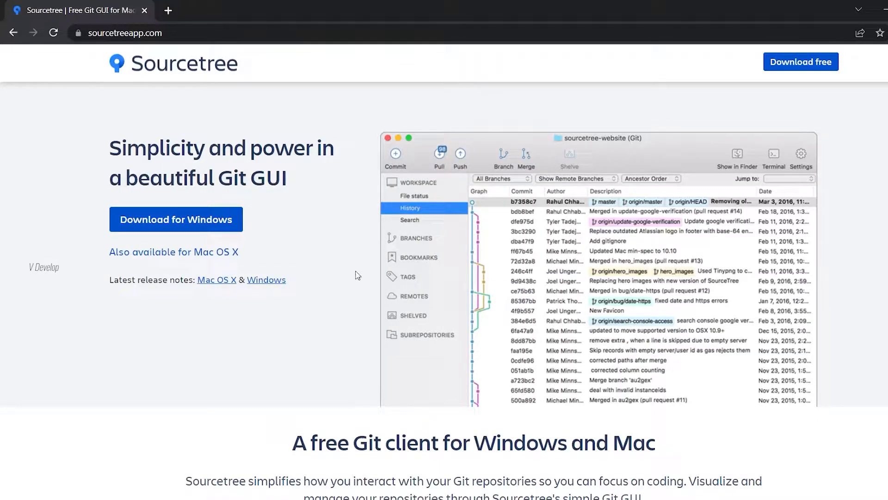
Step: Download Sourcetree for Windows from sourcetreeapp.com
click(175, 219)
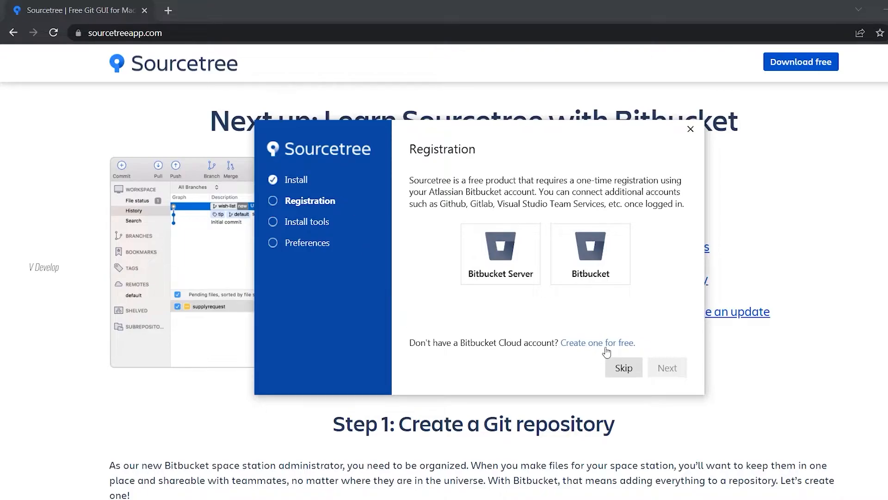
Step: Skip Bitbucket registration and leave Mercurial out of the installation
click(623, 367)
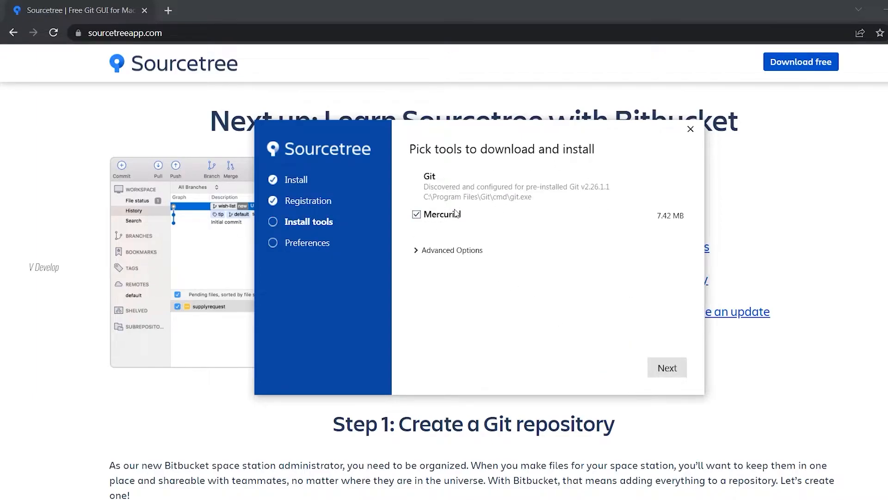
click(416, 214)
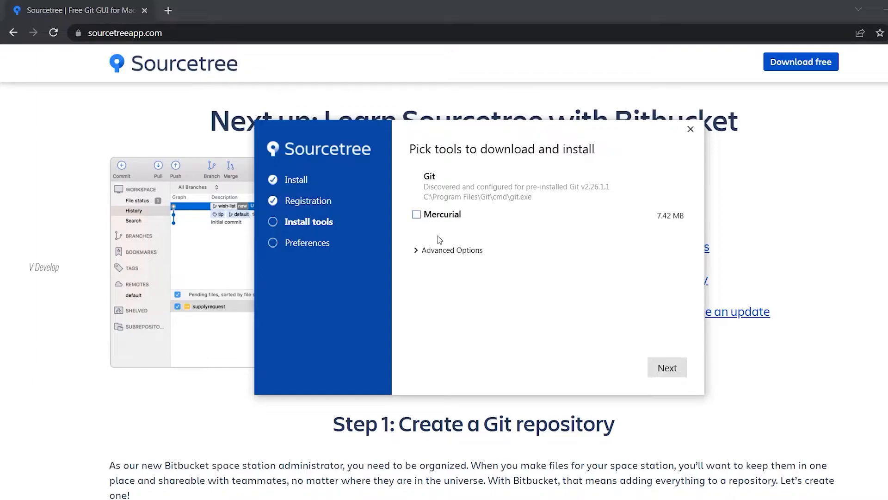
click(666, 367)
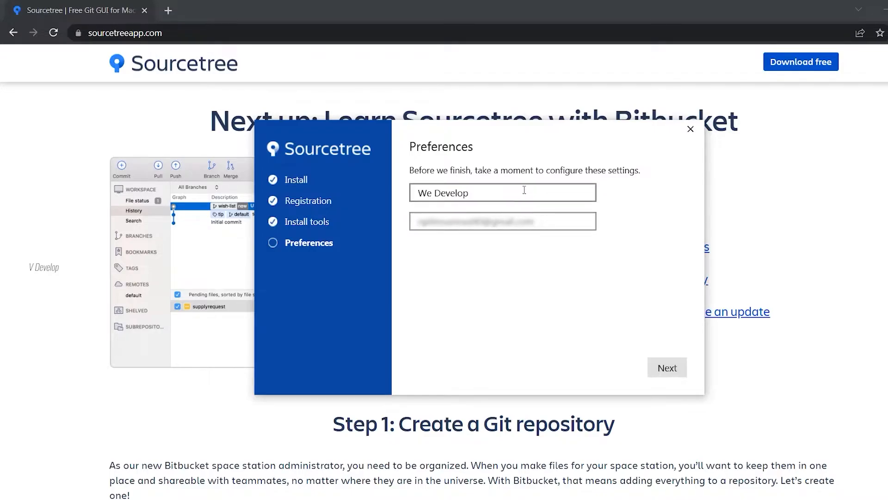
Step: Set the author name to We Develop with an email, and decline loading an SSH key
click(502, 192)
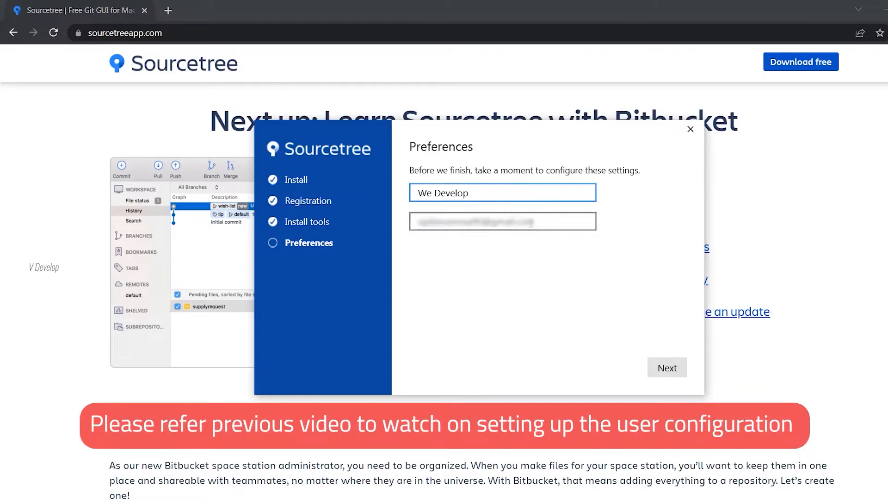
click(419, 192)
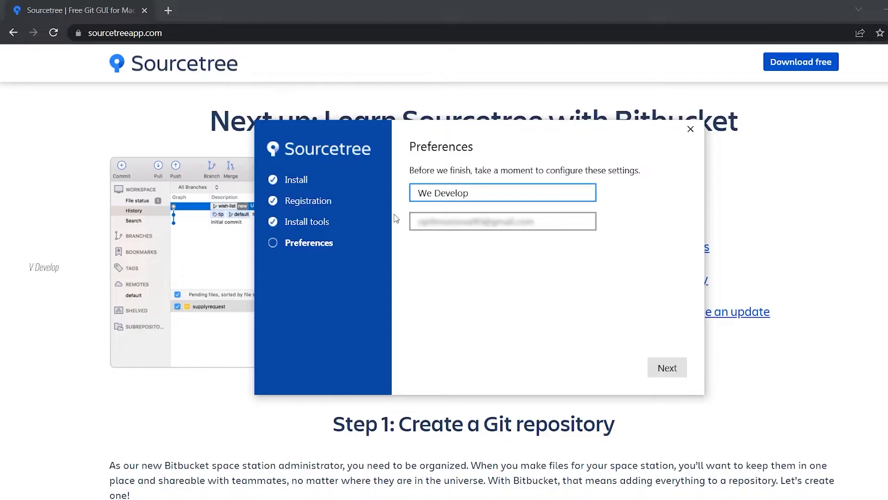
click(666, 367)
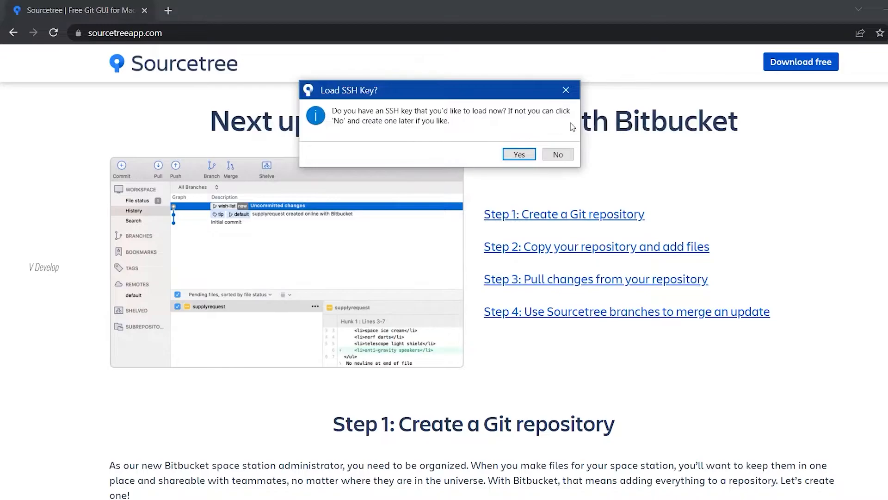
mouse_move(561, 131)
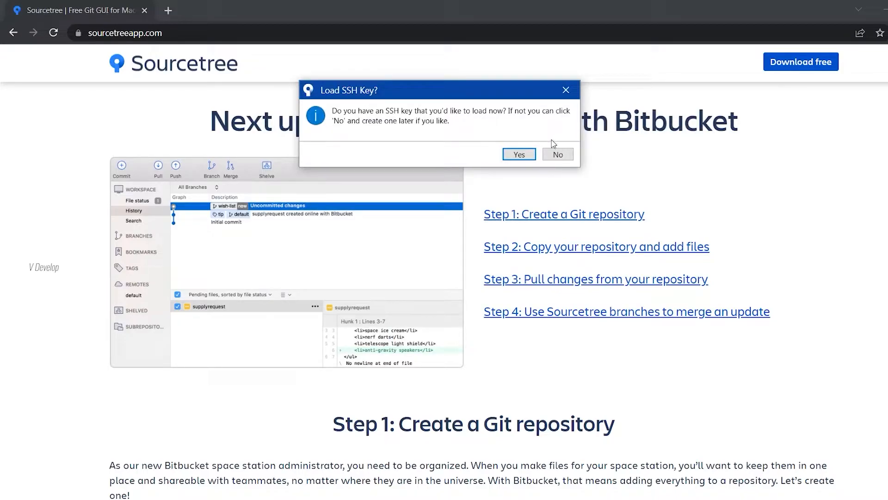
click(557, 154)
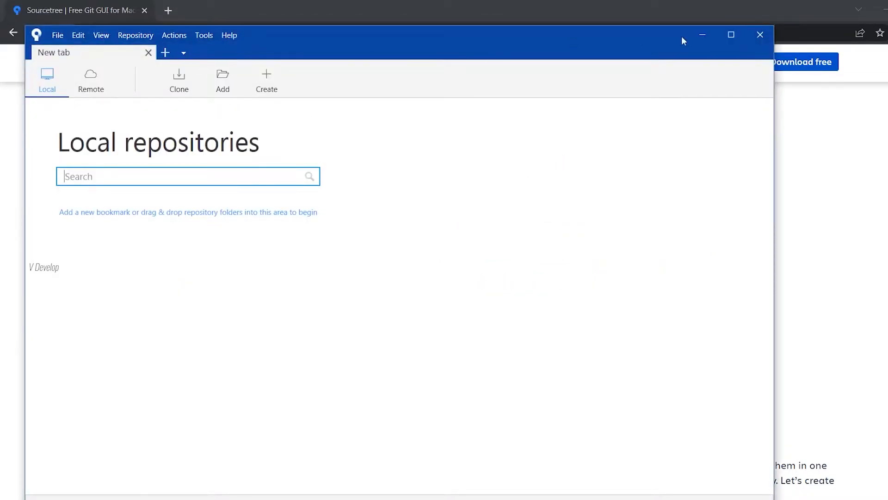
Step: Maximize the Sourcetree main window over the empty Local repositories list
click(731, 35)
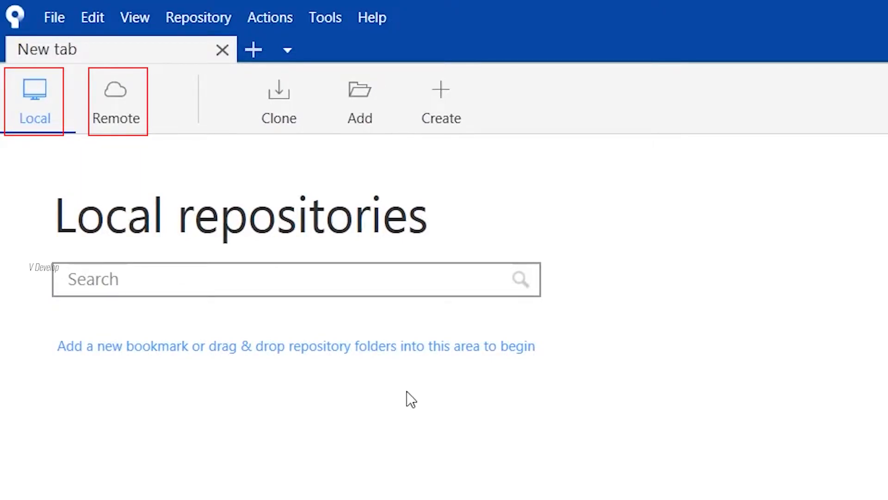
mouse_move(405, 398)
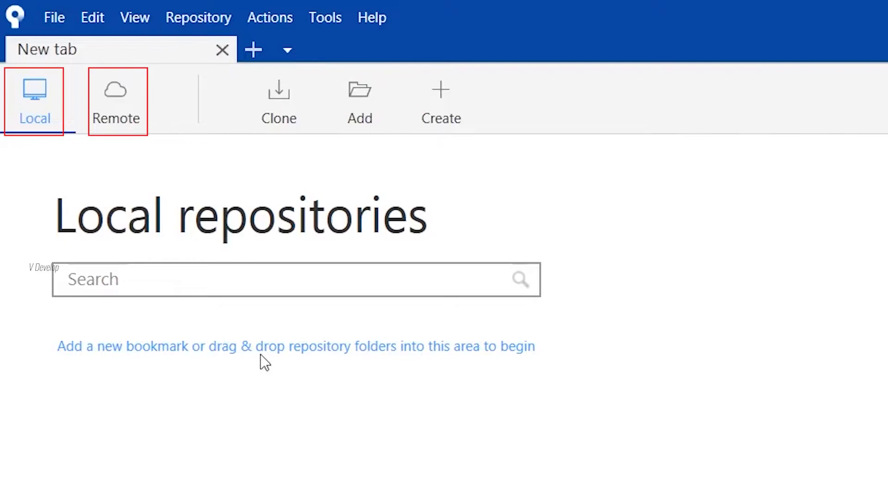
mouse_move(187, 159)
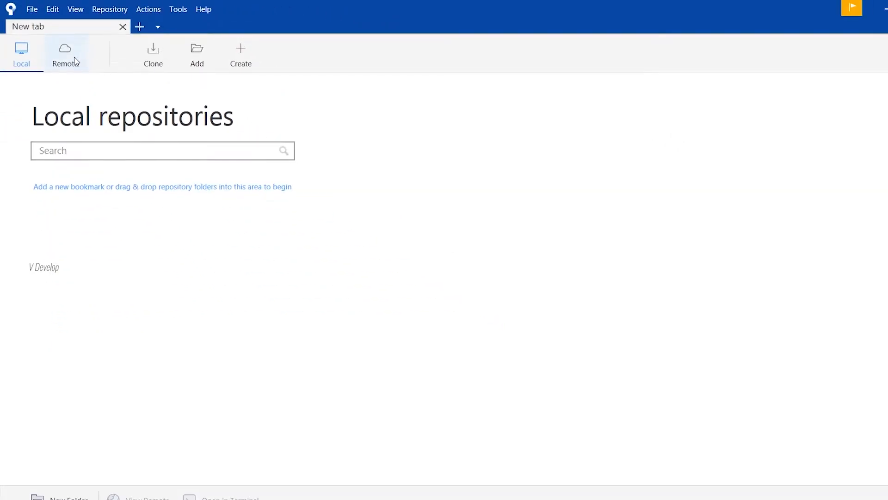
Step: Start a Remote hosting account: GitHub, SSH protocol, OAuth authentication
click(65, 54)
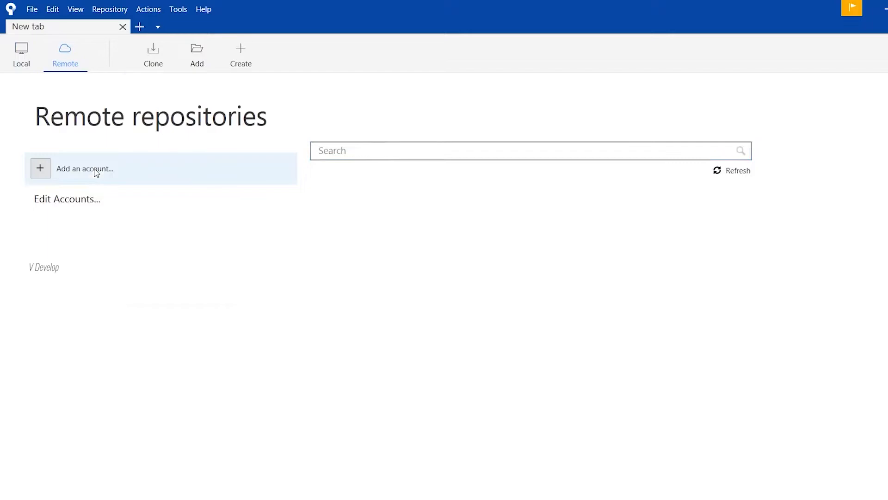
click(85, 169)
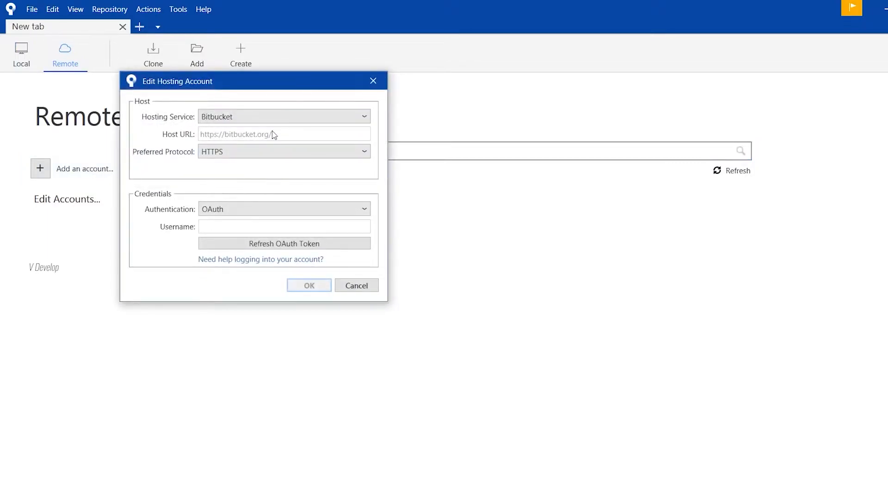
click(283, 116)
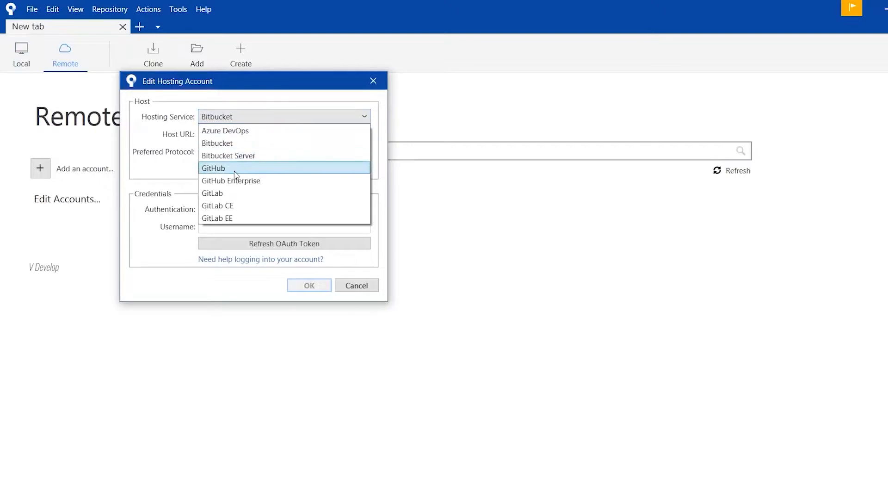
click(215, 167)
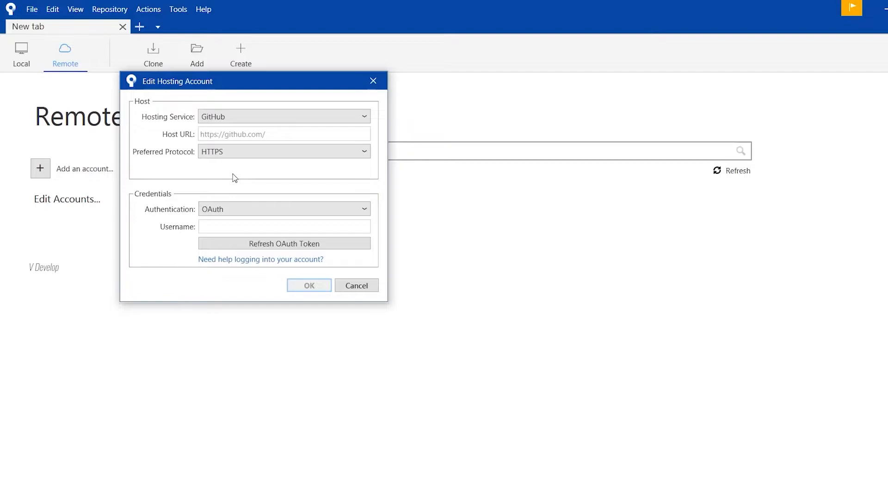
mouse_move(330, 136)
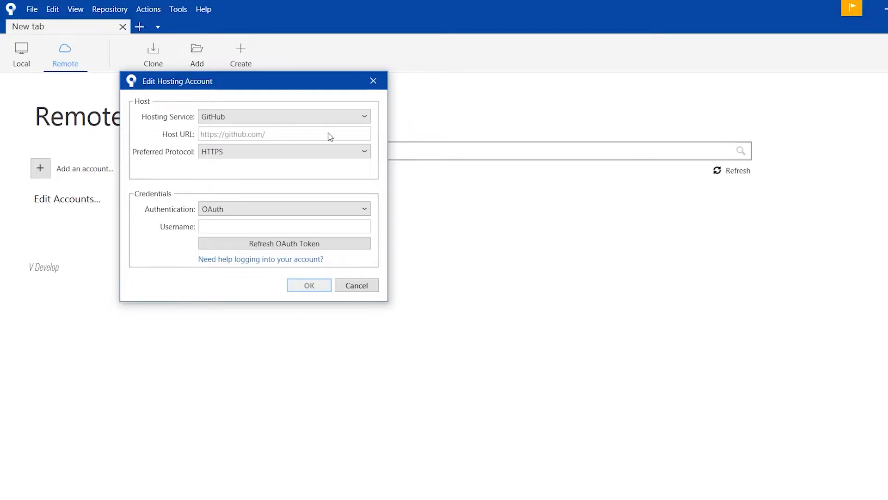
click(283, 151)
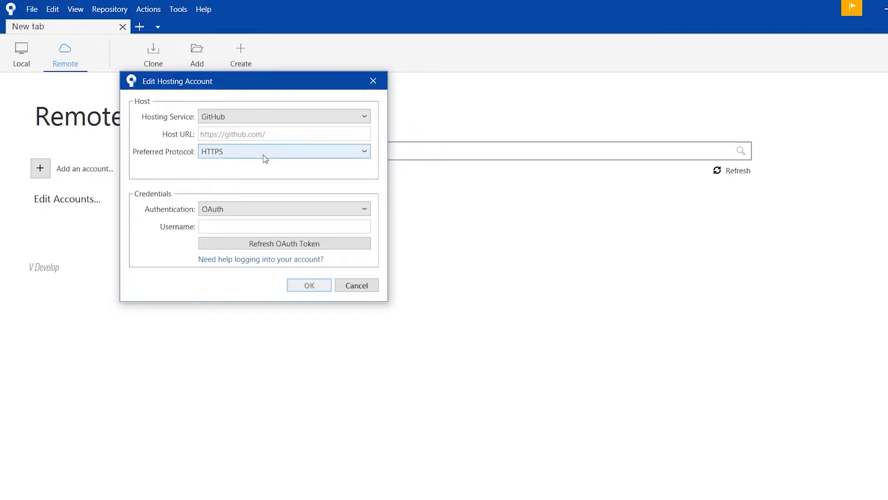
click(283, 151)
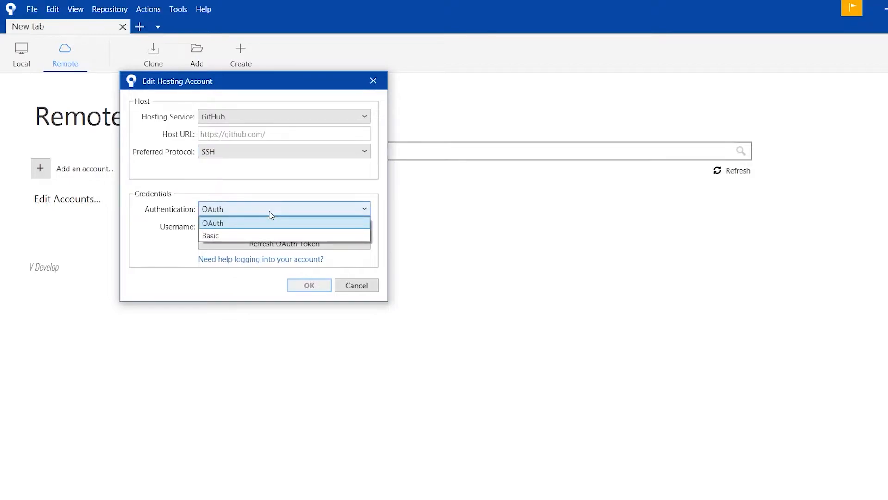
click(213, 222)
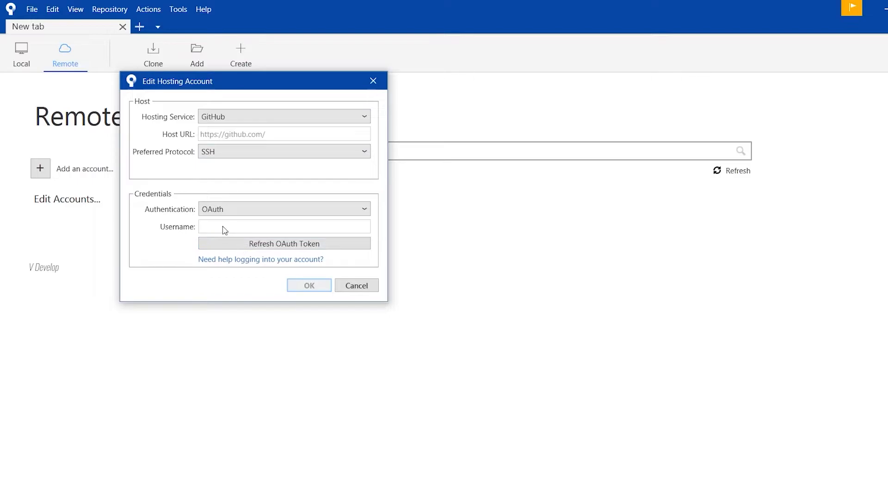
Step: Sign in to GitHub and authorize atlassian to access the vdevelop account
click(284, 242)
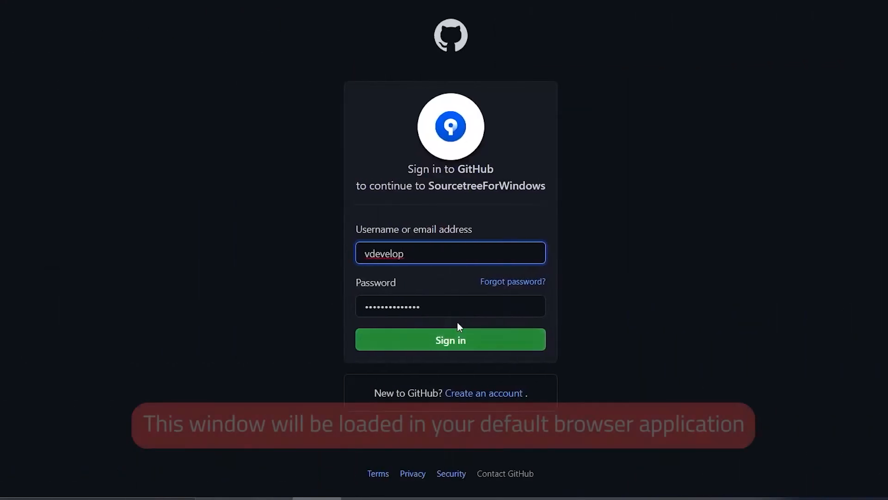
click(450, 339)
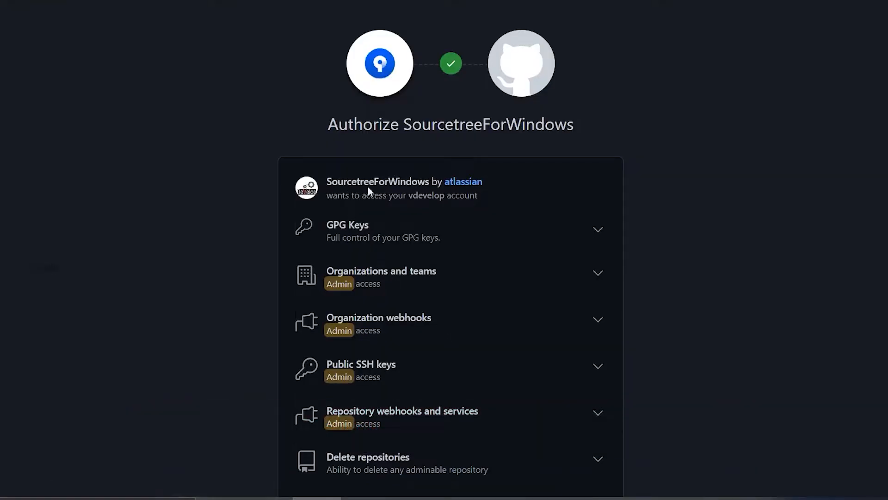
scroll(down, 3)
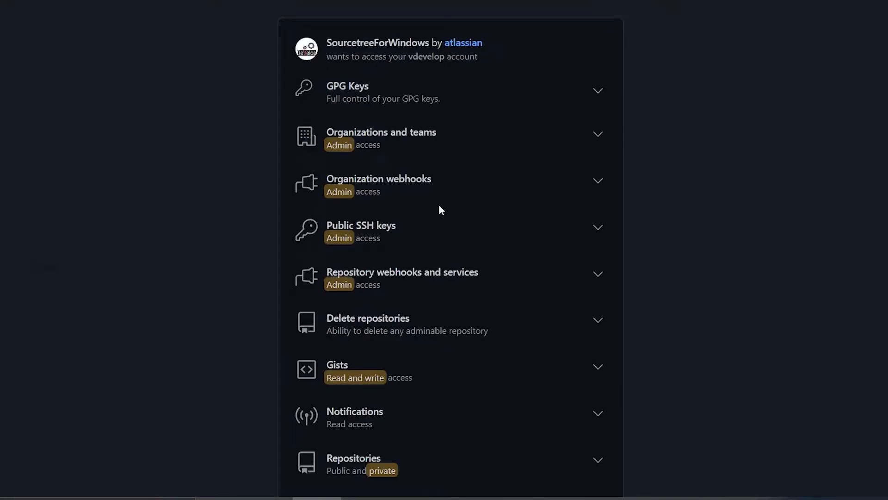
scroll(down, 3)
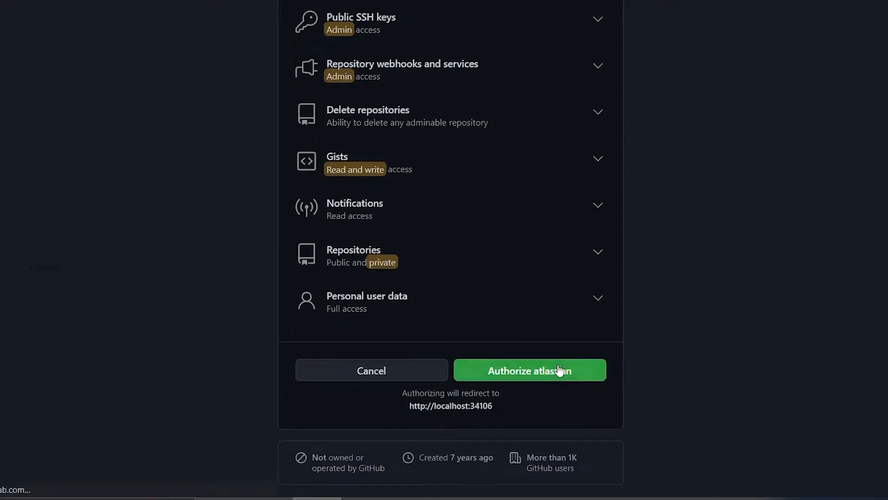
click(529, 370)
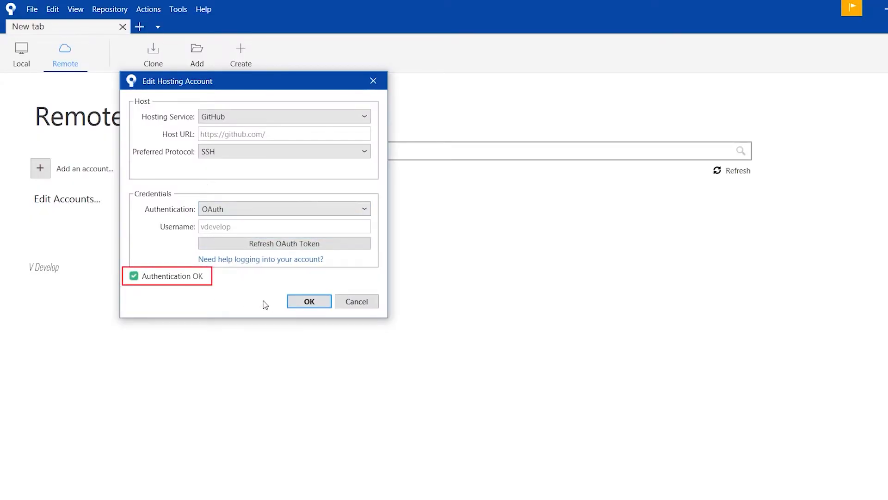
mouse_move(277, 305)
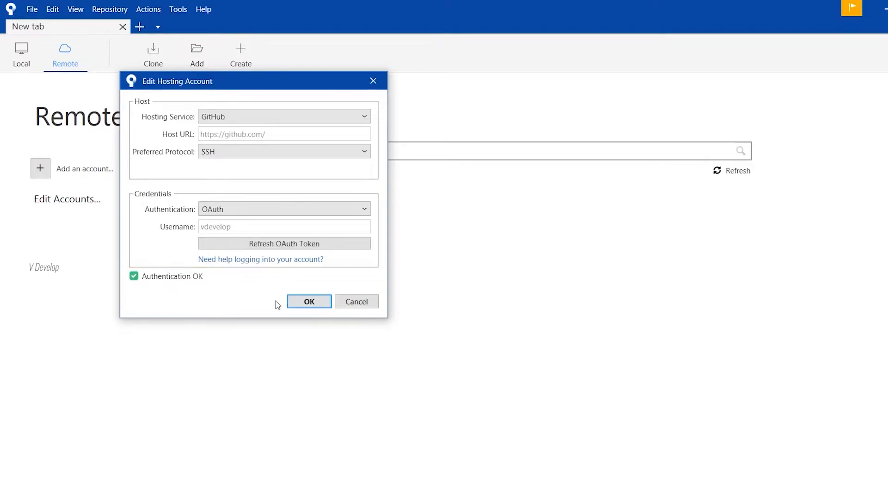
Step: Save the vdevelop GitHub account and refresh its remote repository list
click(308, 301)
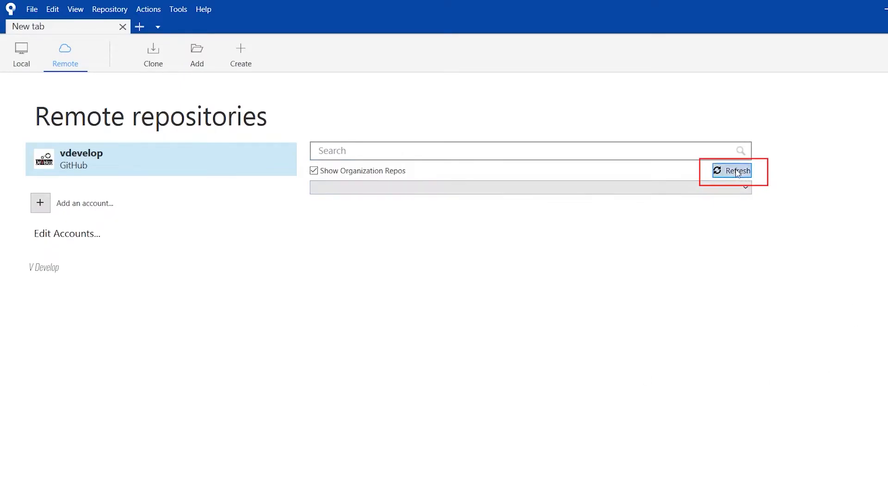
click(731, 170)
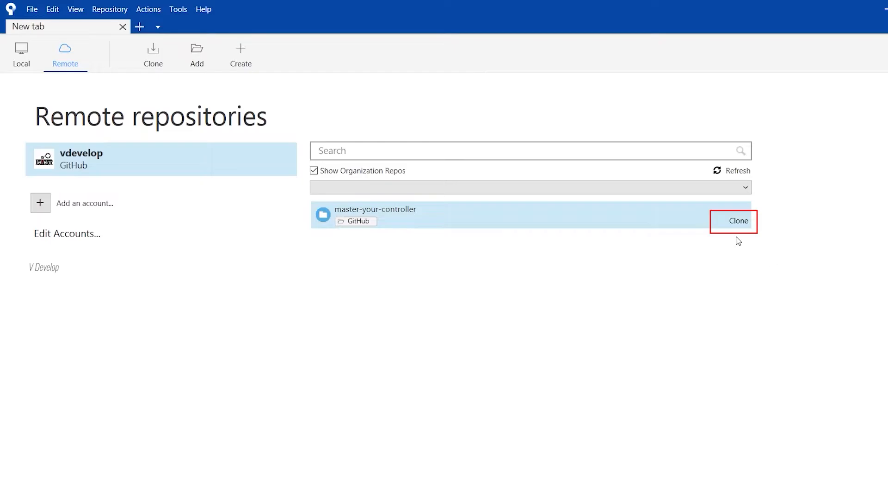
Step: Fill the master-your-controller clone form with a Documents destination path
click(738, 221)
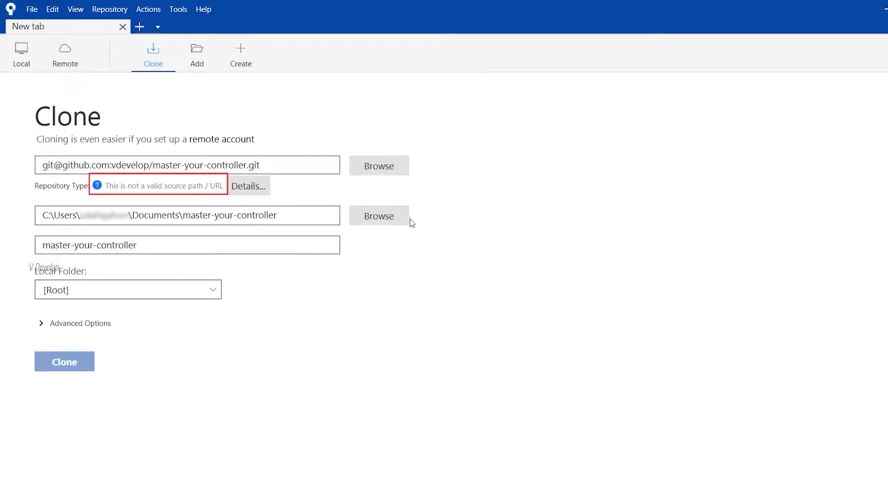
click(378, 215)
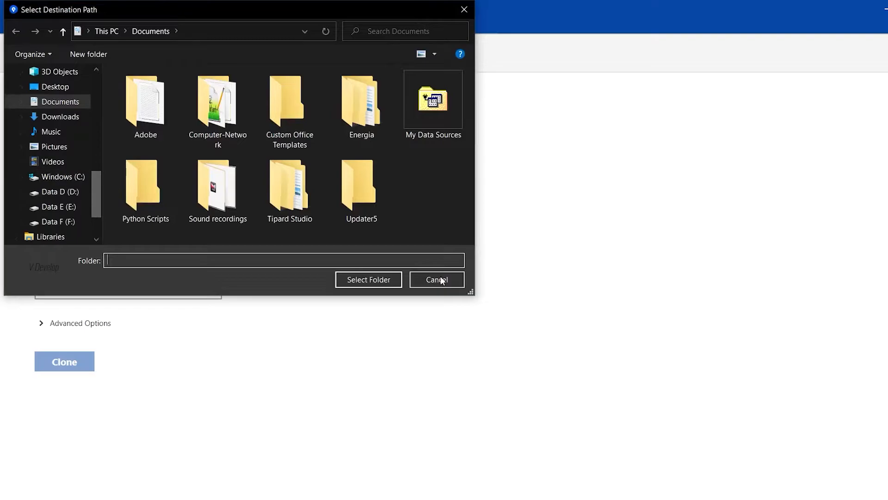
click(436, 280)
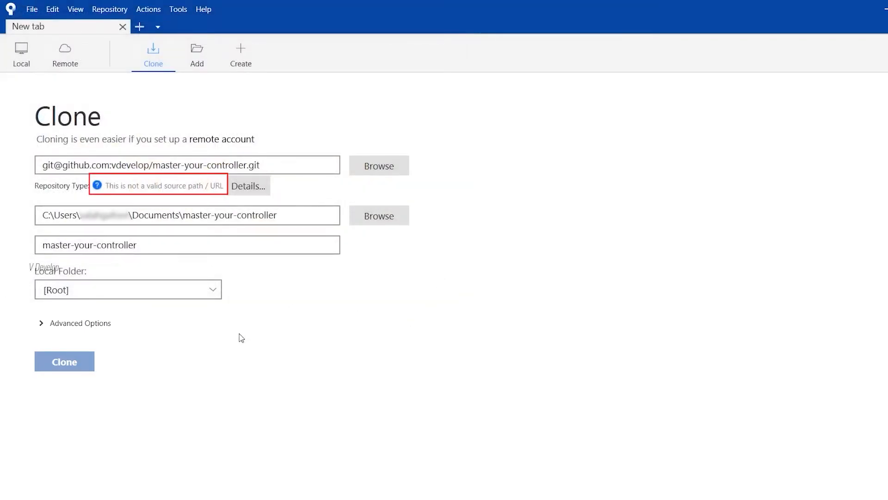
click(187, 165)
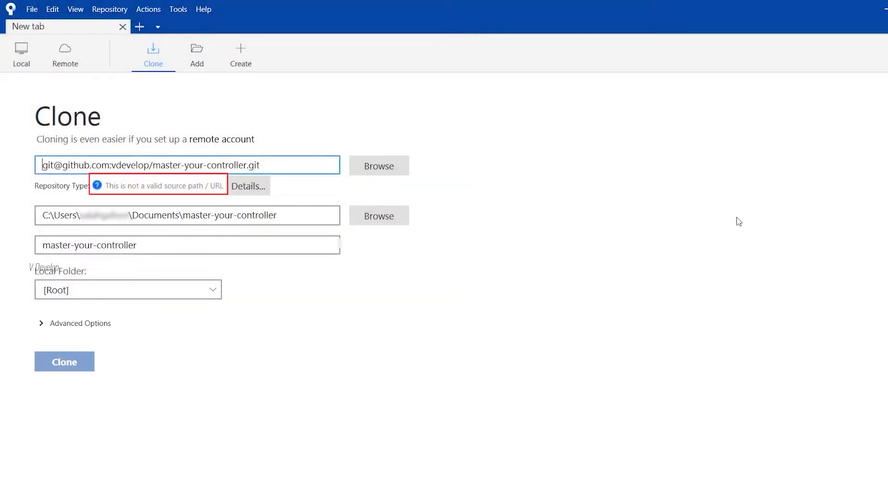
mouse_move(39, 189)
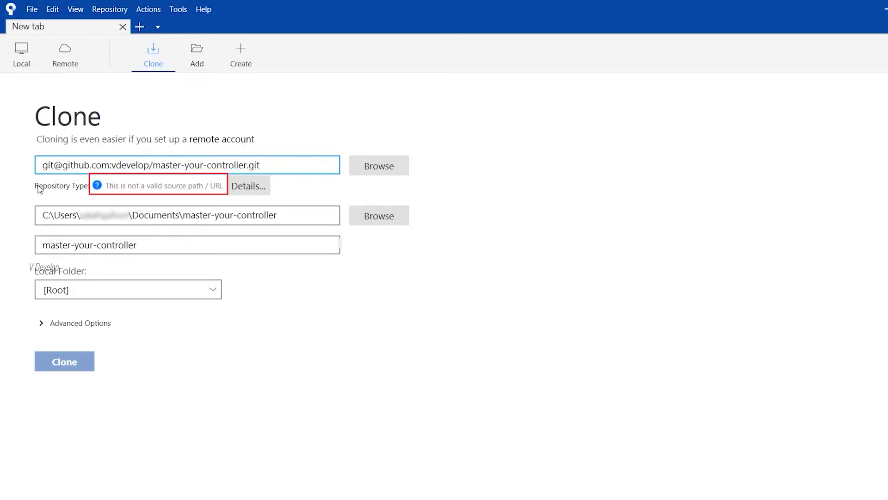
Step: Set Sourcetree's SSH client to OpenSSH in Tools > Options
click(178, 10)
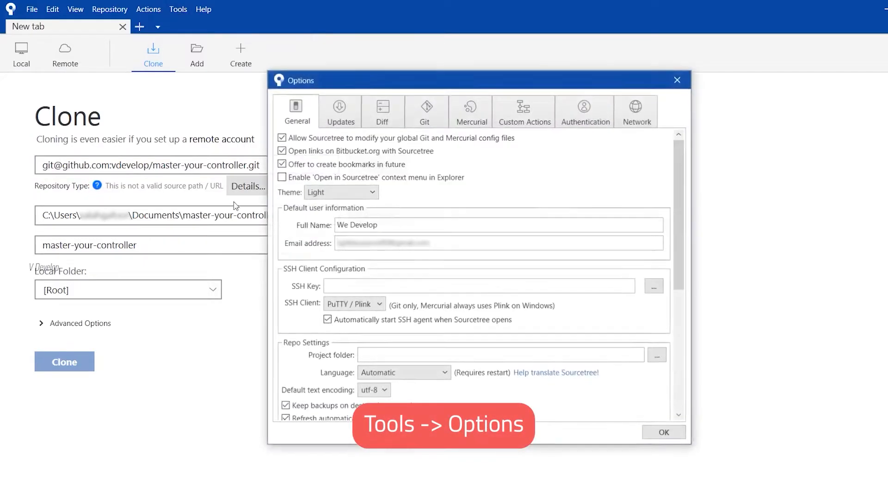
click(353, 304)
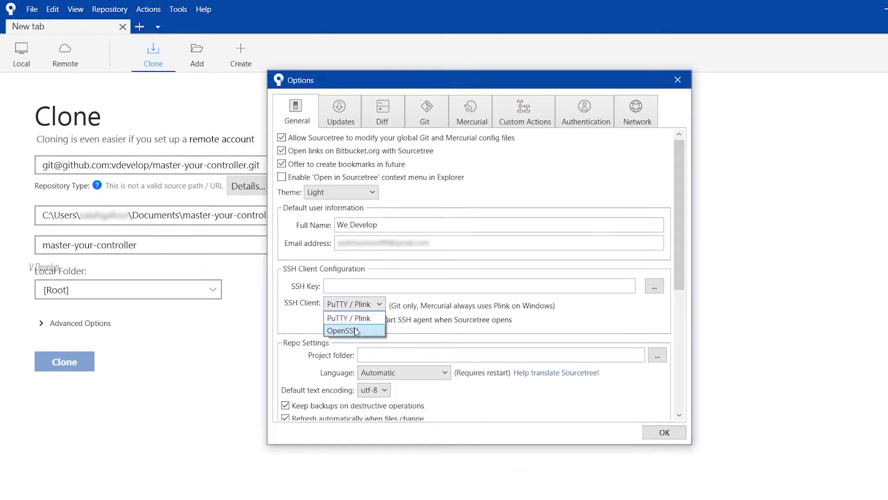
click(342, 330)
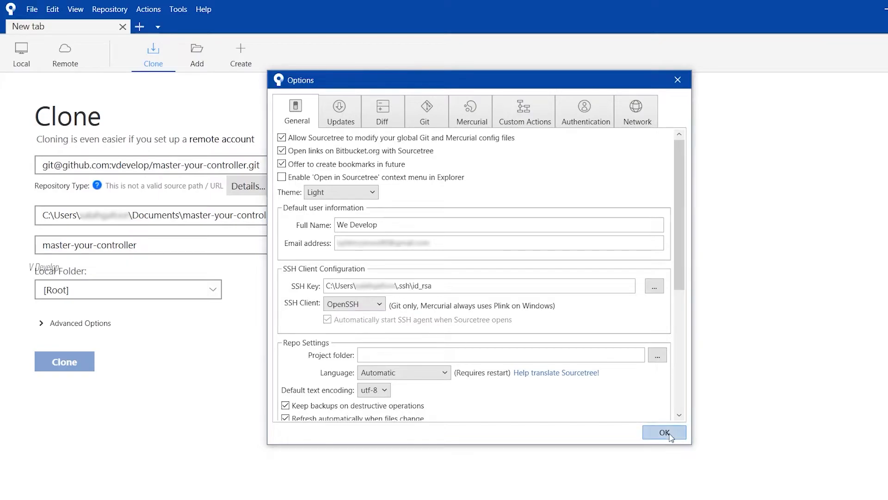
click(663, 432)
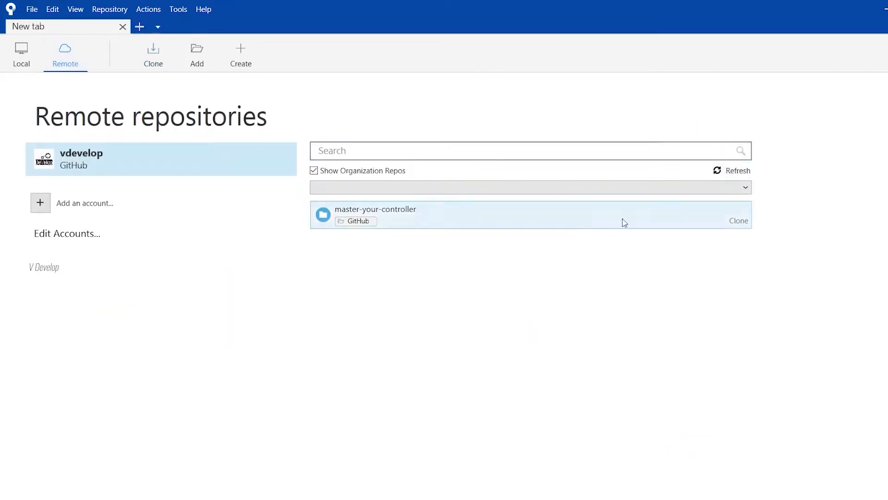
Step: Clone master-your-controller into Documents, opening its three-commit history
click(738, 220)
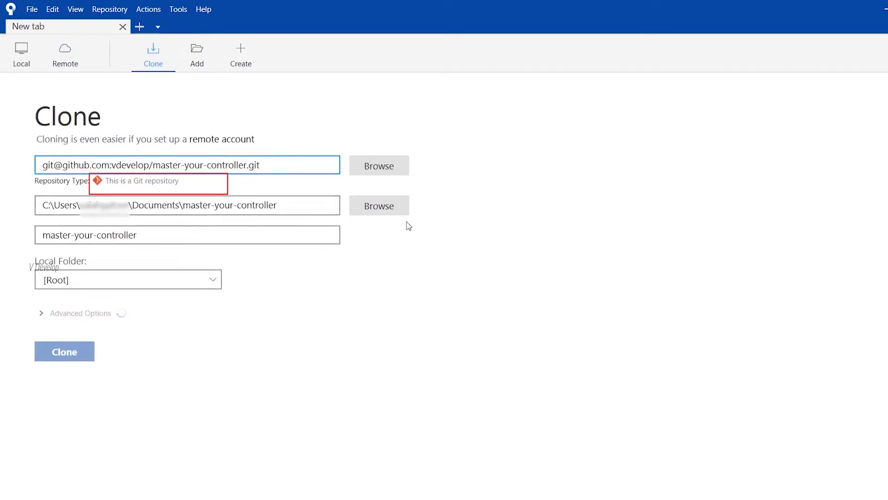
click(64, 351)
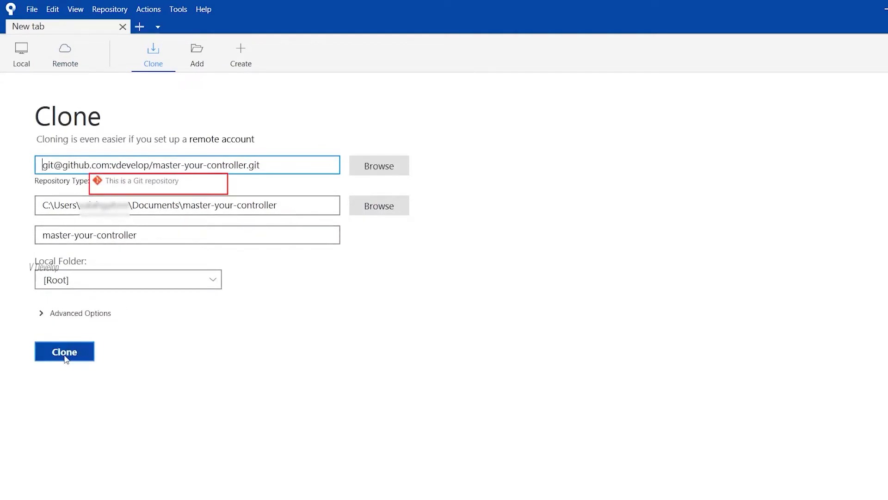
click(64, 351)
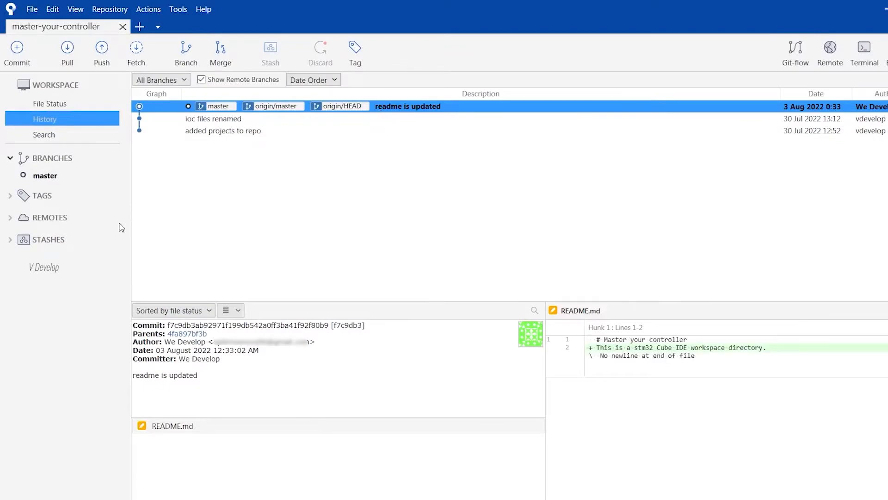
mouse_move(221, 123)
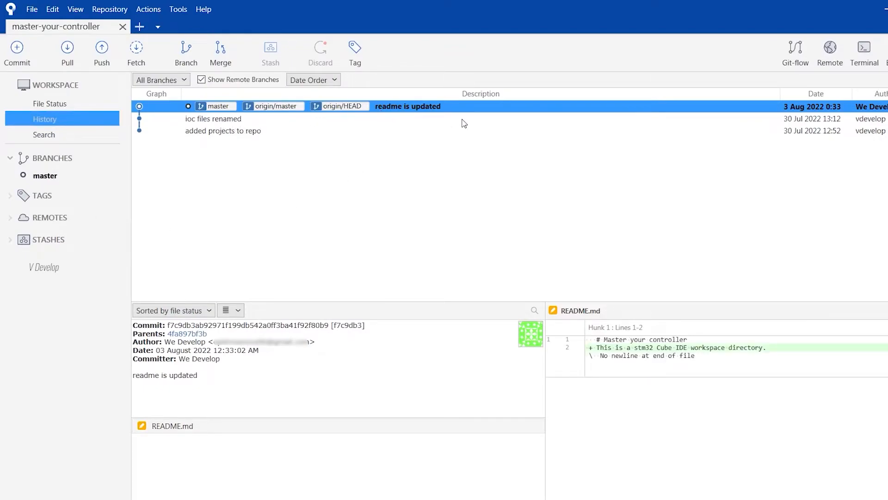
Step: Inspect the 'added projects to repo' commit's details and changed files in History
click(223, 130)
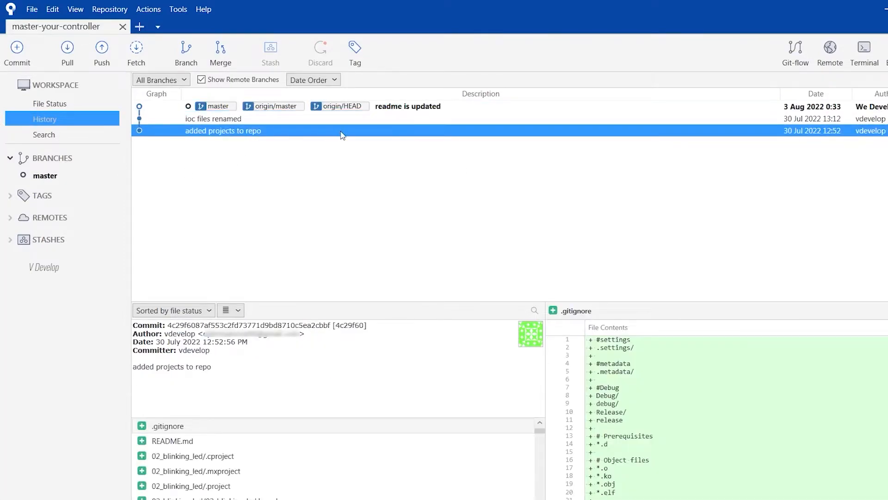
click(407, 106)
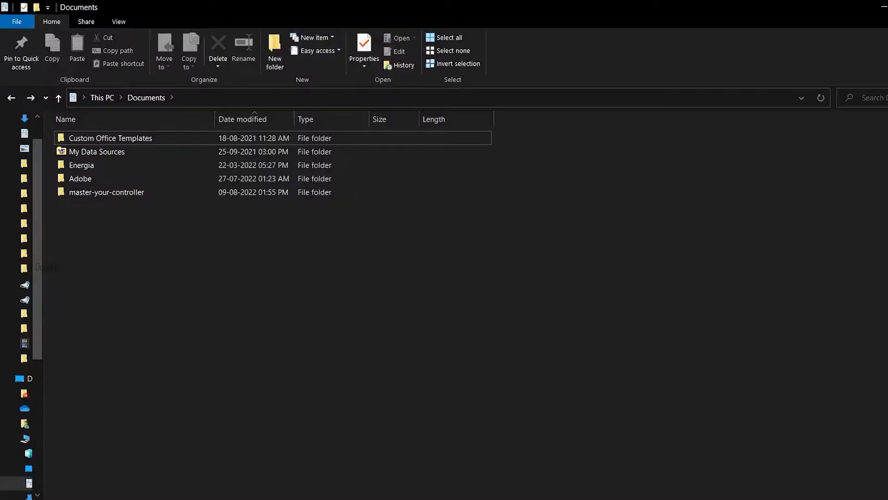
Step: Open the cloned master-your-controller folder in File Explorer
double_click(106, 192)
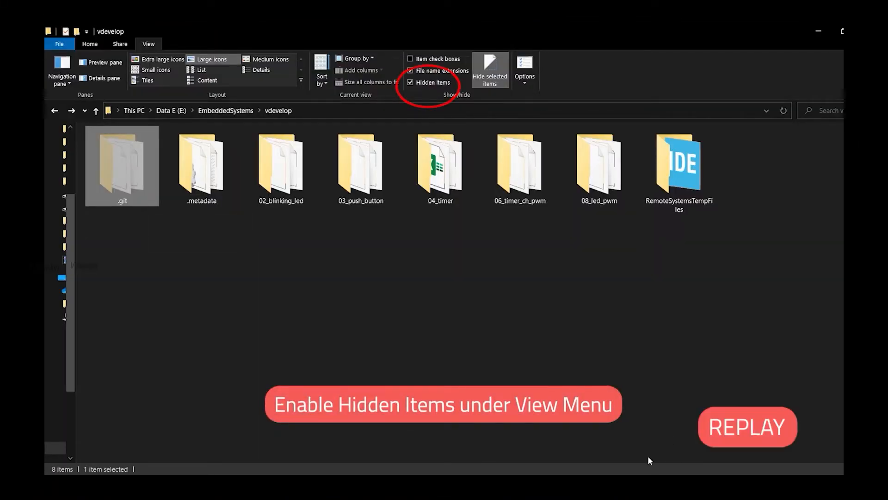
Step: Review the GitHub setup page and try 'git push -u origin master' in Git Bash
click(411, 82)
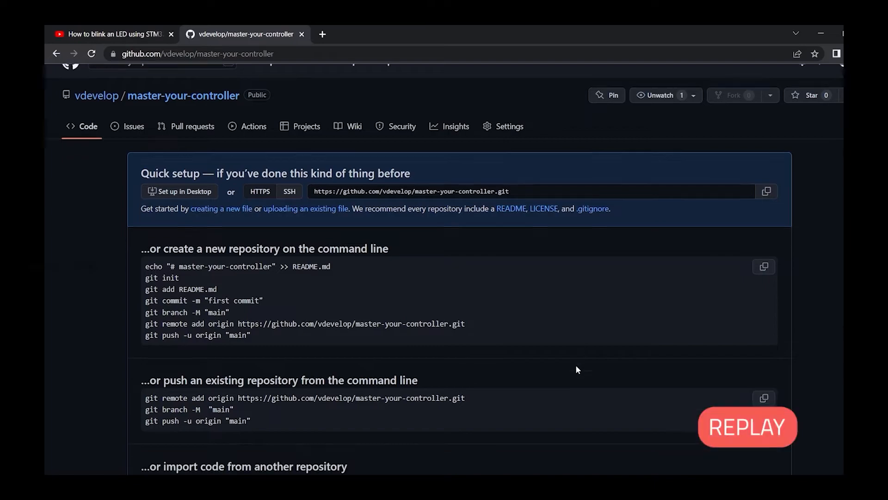
scroll(down, 3)
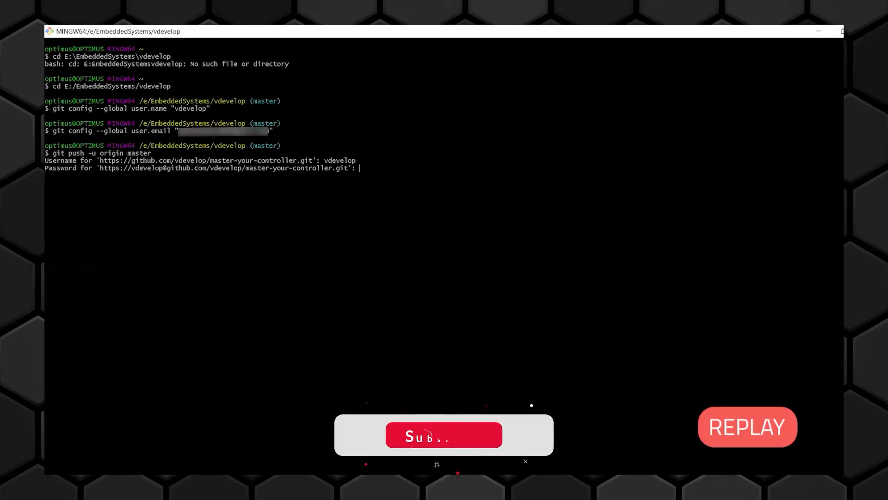
click(444, 435)
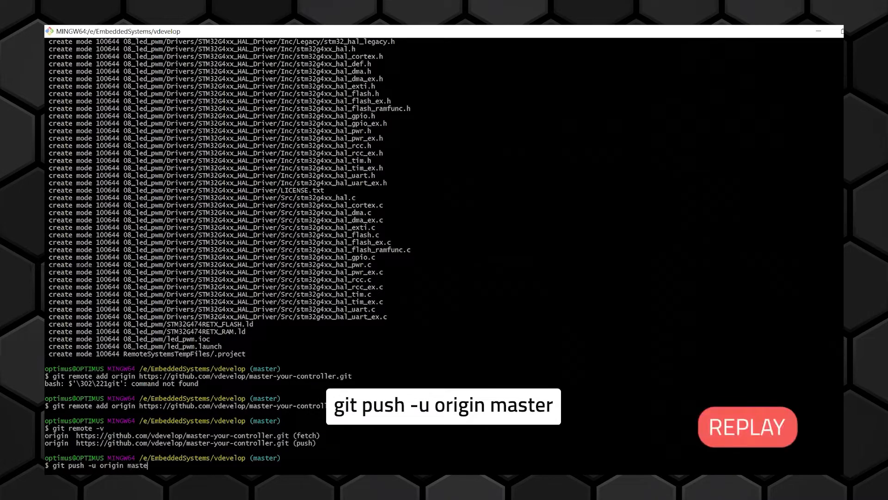
text(r)
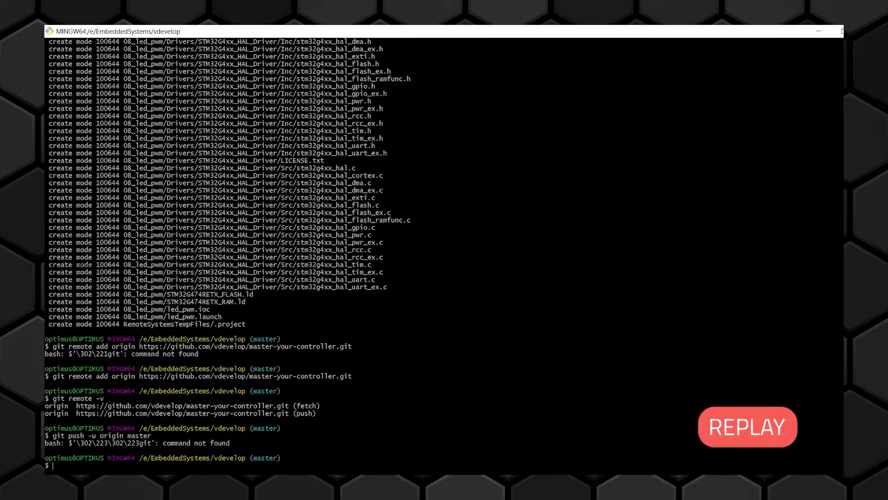
text(git push -u origin master)
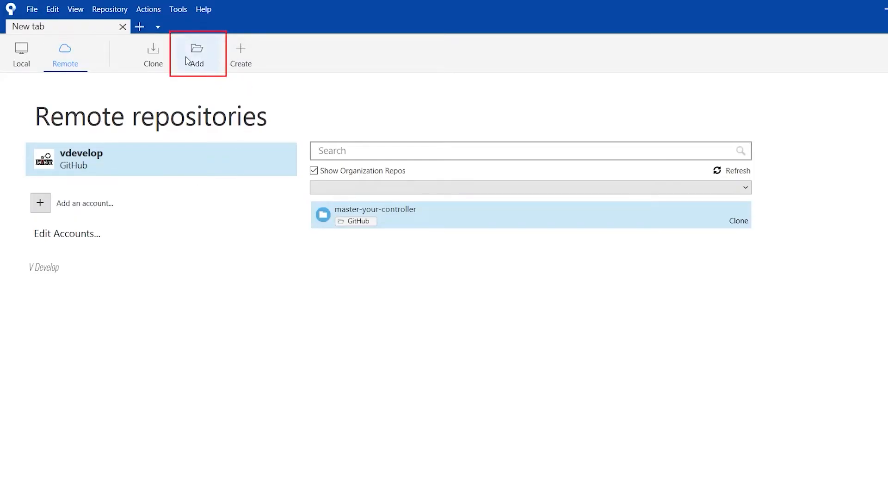
Step: Add the working copy folder E:\EmbeddedSystems\vdevelop as local repository vdevelop
click(197, 51)
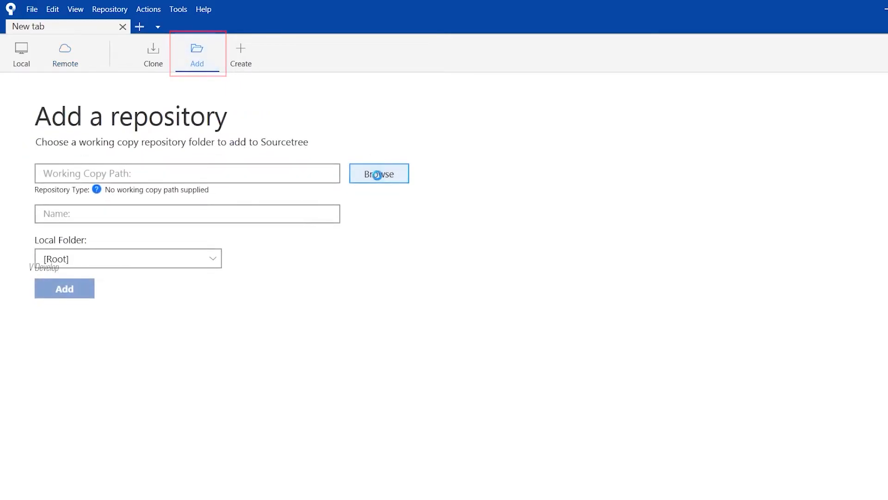
click(379, 173)
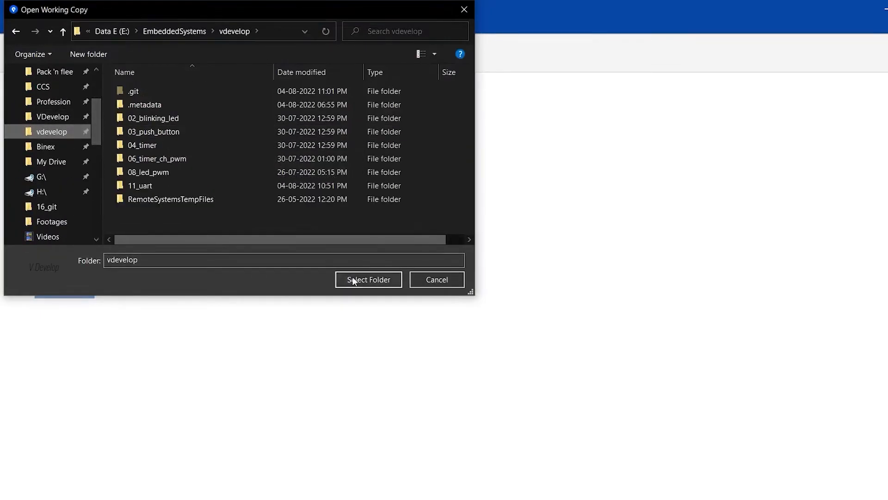
click(368, 280)
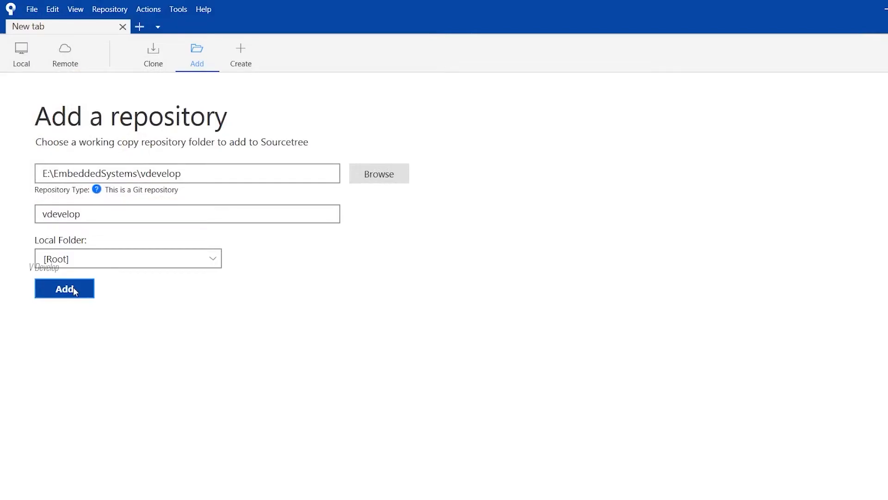
click(64, 288)
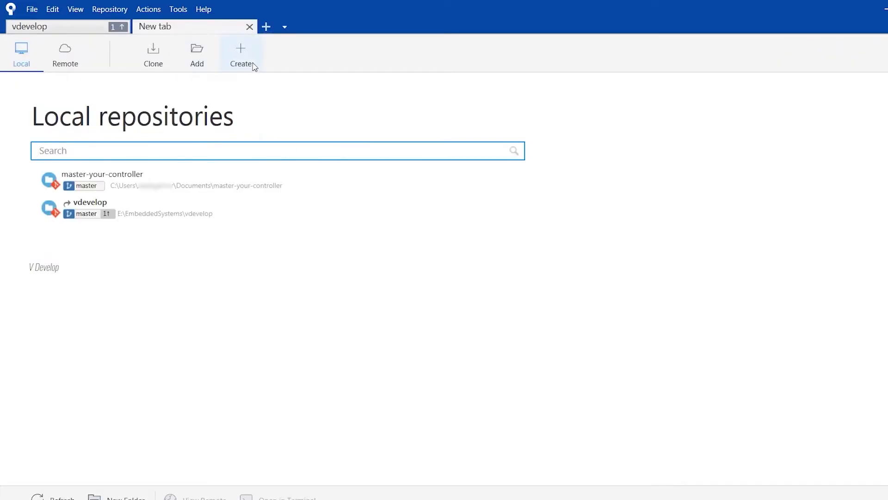
Step: Start a new Git repository 'test' with destination path E:\EmbeddedSystems\test
click(240, 54)
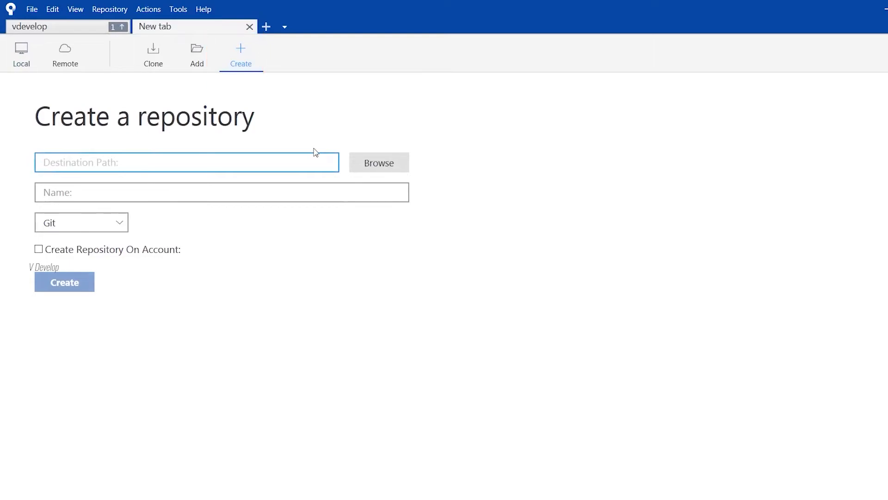
click(378, 163)
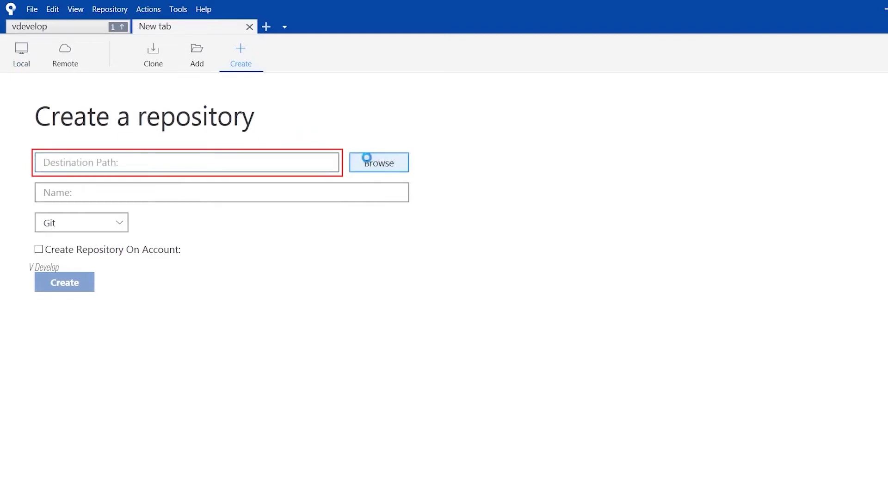
click(378, 162)
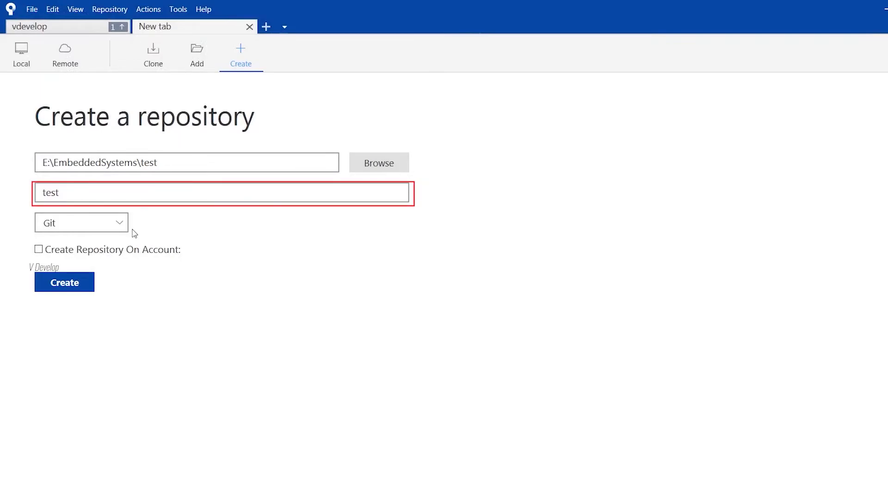
mouse_move(114, 213)
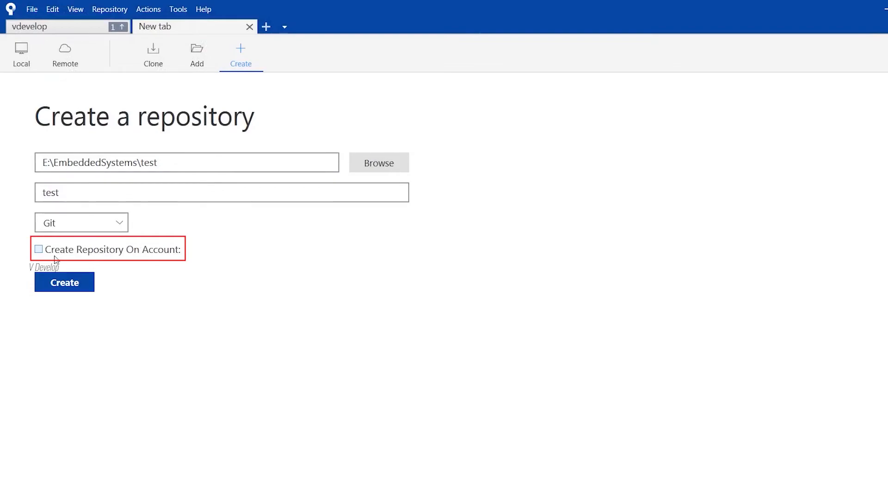
Step: Set the repository to be created on GitHub account vdevelop with description 'test project'
click(39, 249)
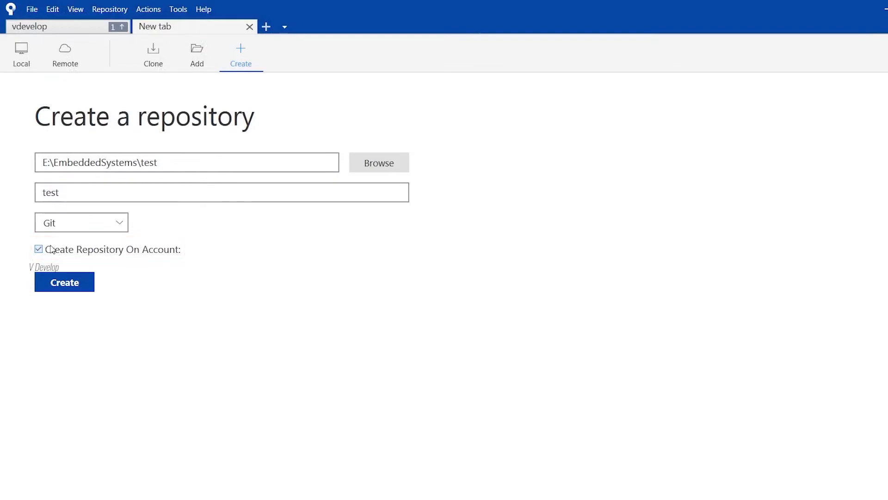
click(38, 249)
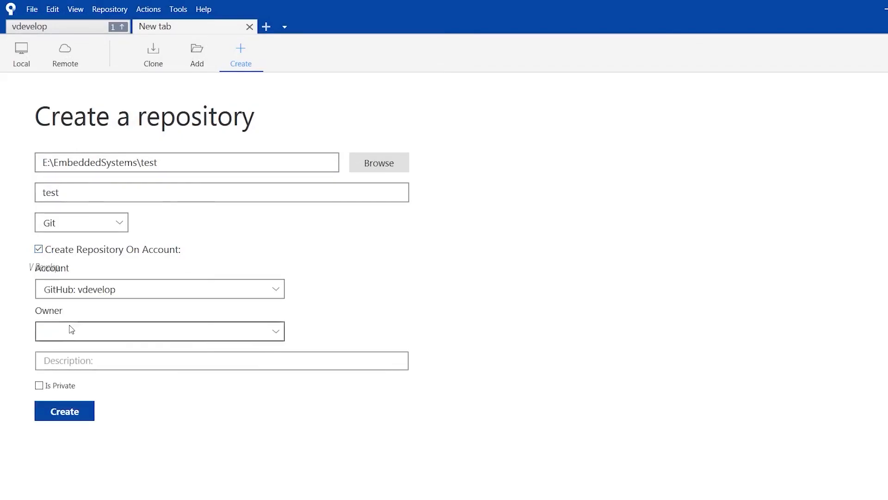
click(159, 331)
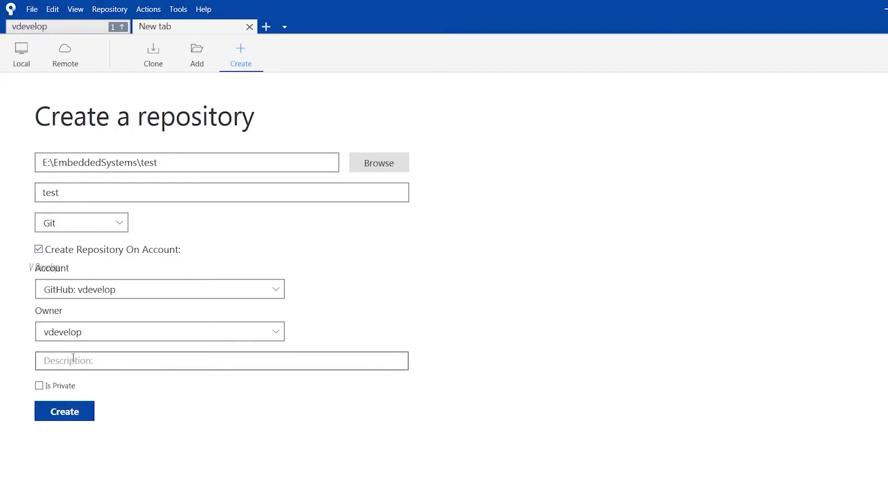
click(221, 360)
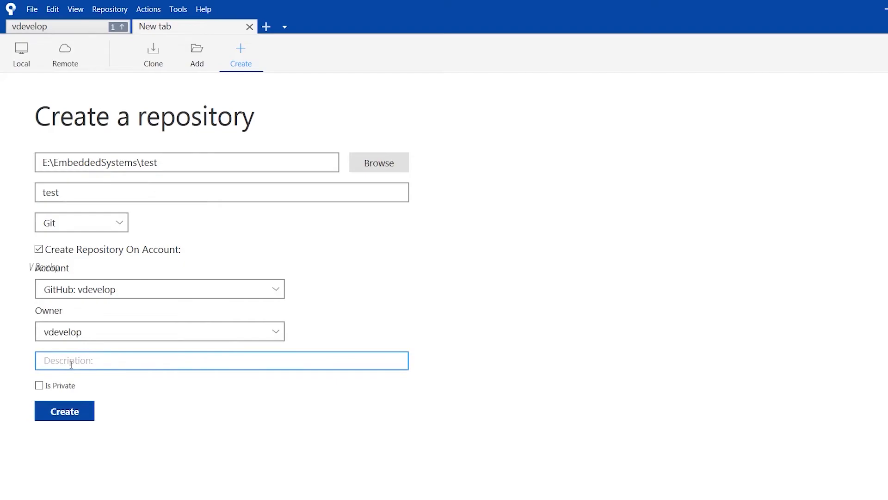
text(test project)
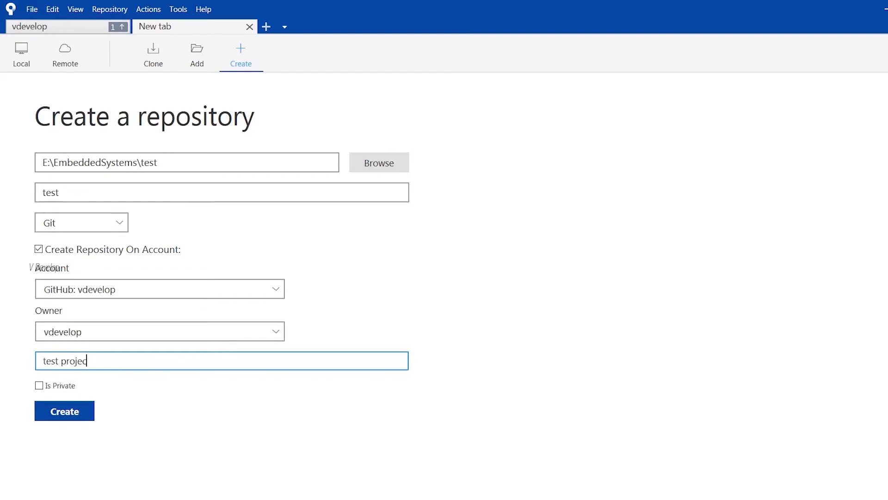
Step: Create the test repository and view its folder with .git in File Explorer
text(t)
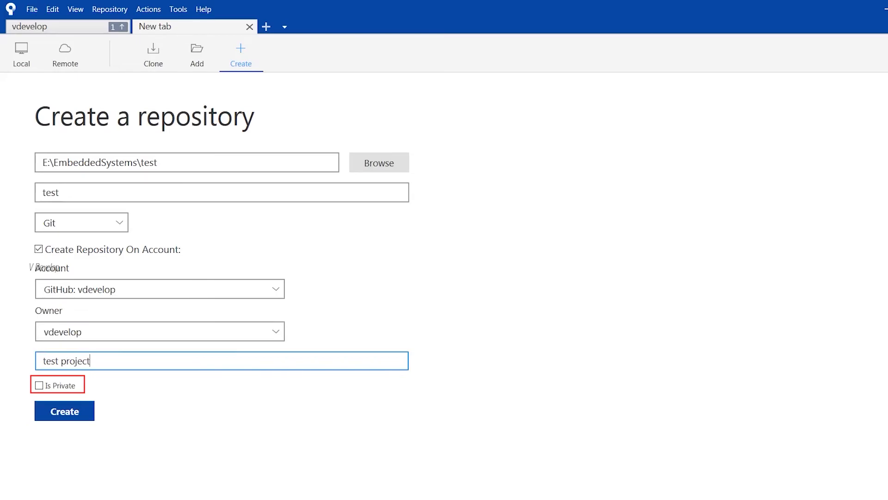
click(64, 410)
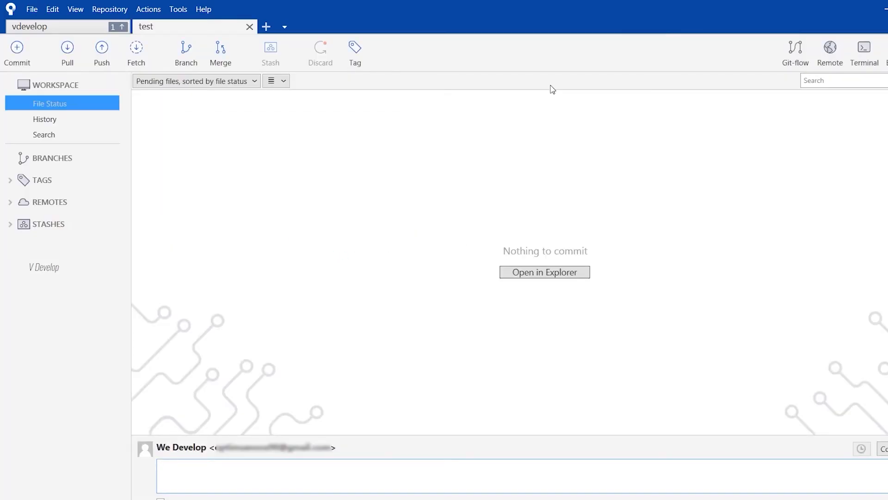
click(45, 119)
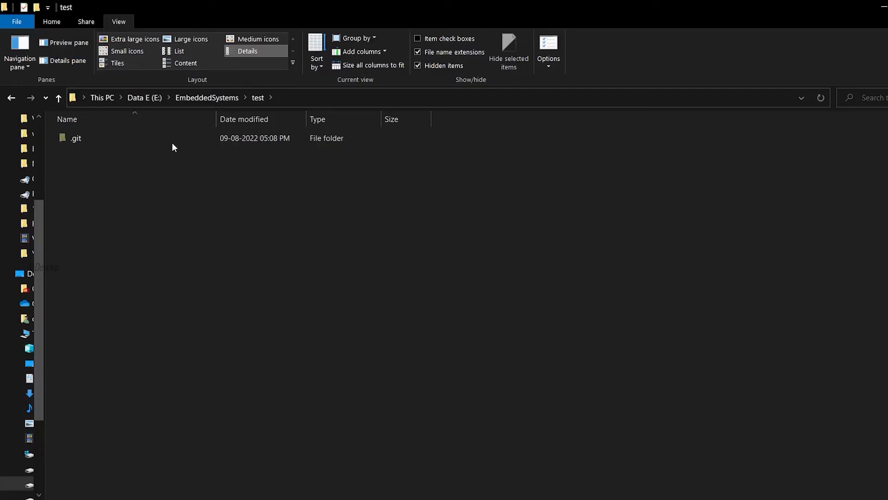
click(75, 138)
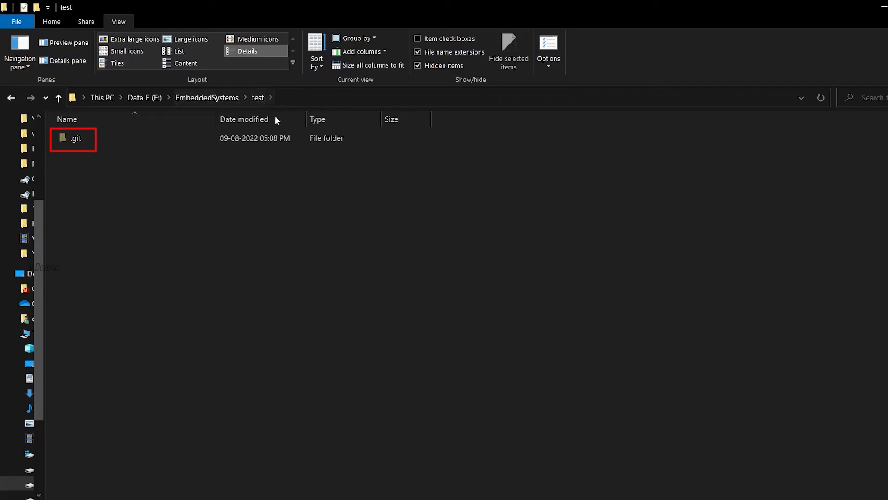